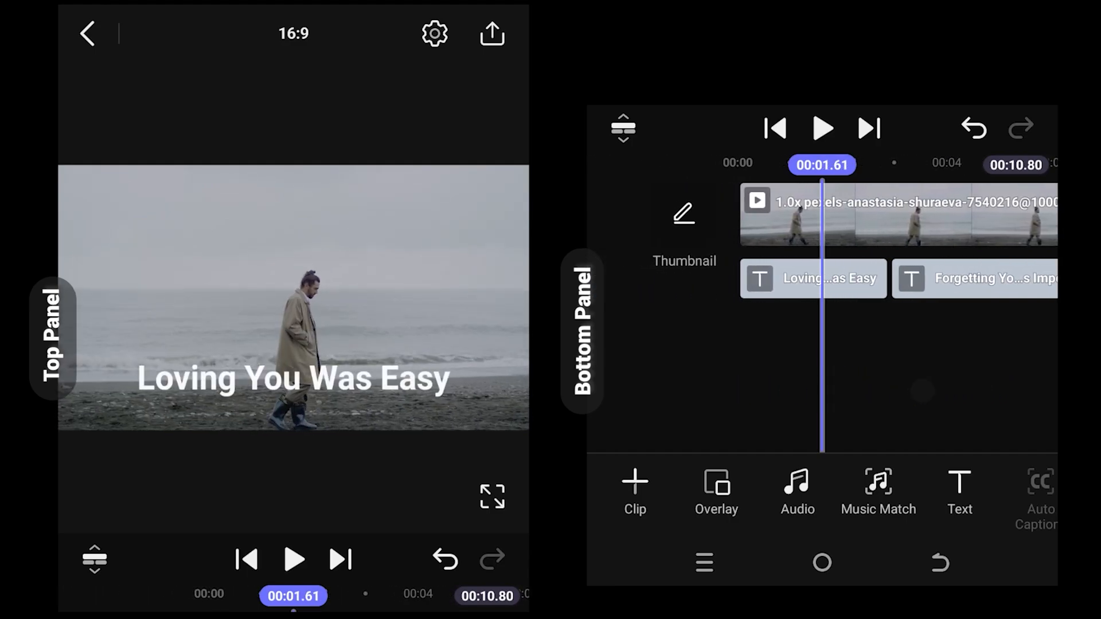
- Restyle the lyric captions with the yellow glow preset, starting with 'Loving You Was Easy'
{"action": "left_click", "coordinate": [812, 278]}
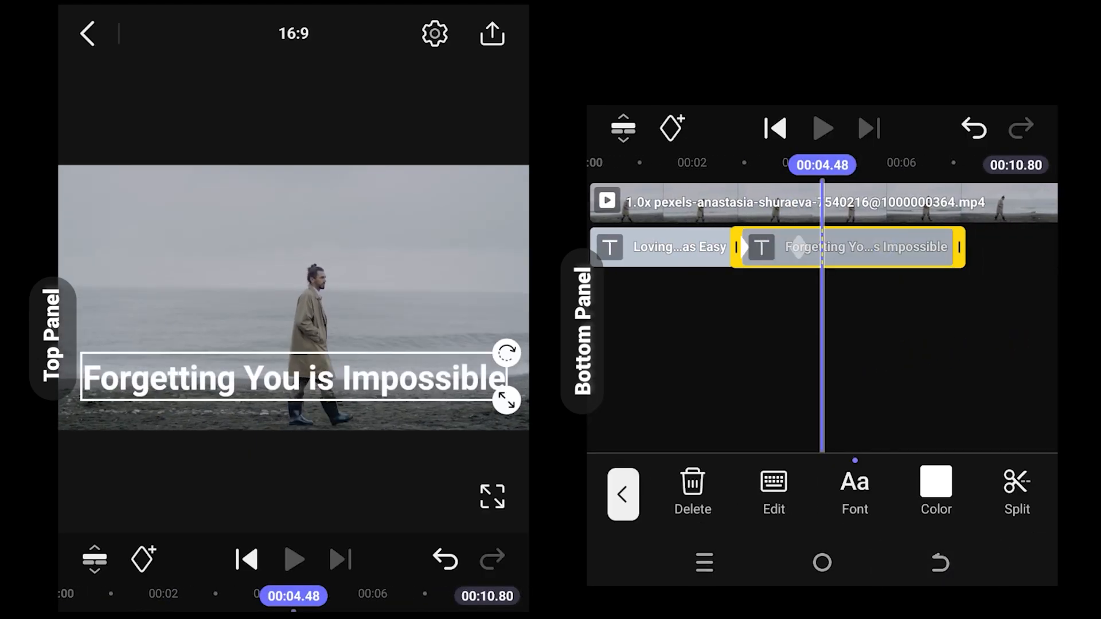
{"action": "left_click", "coordinate": [853, 491]}
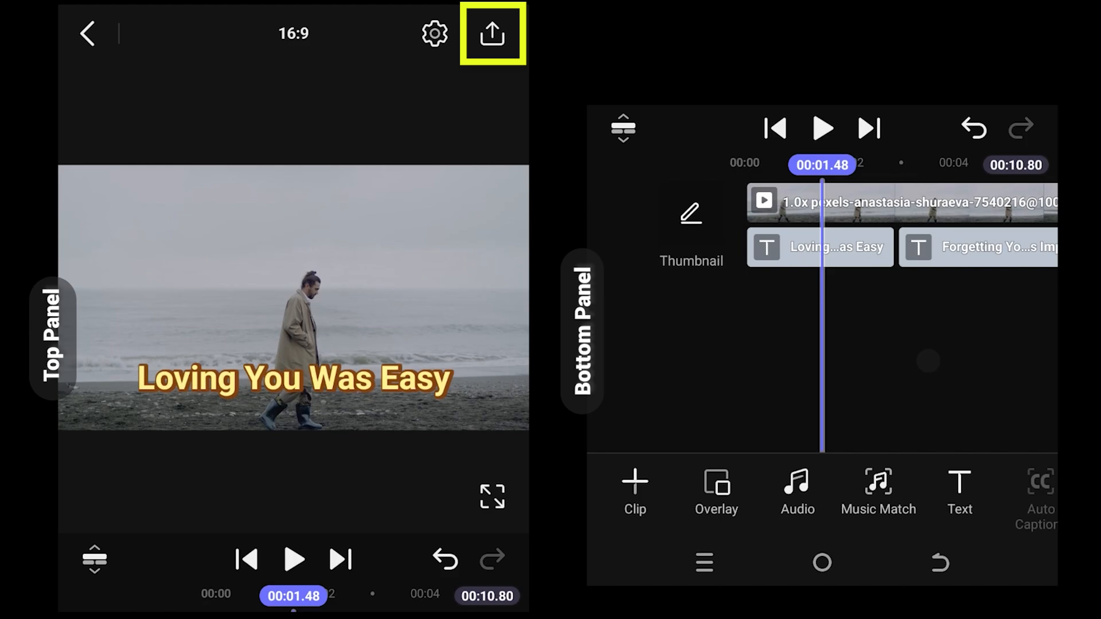
- Export the styled lyric project as a video via Save and Share
{"action": "left_click", "coordinate": [491, 33]}
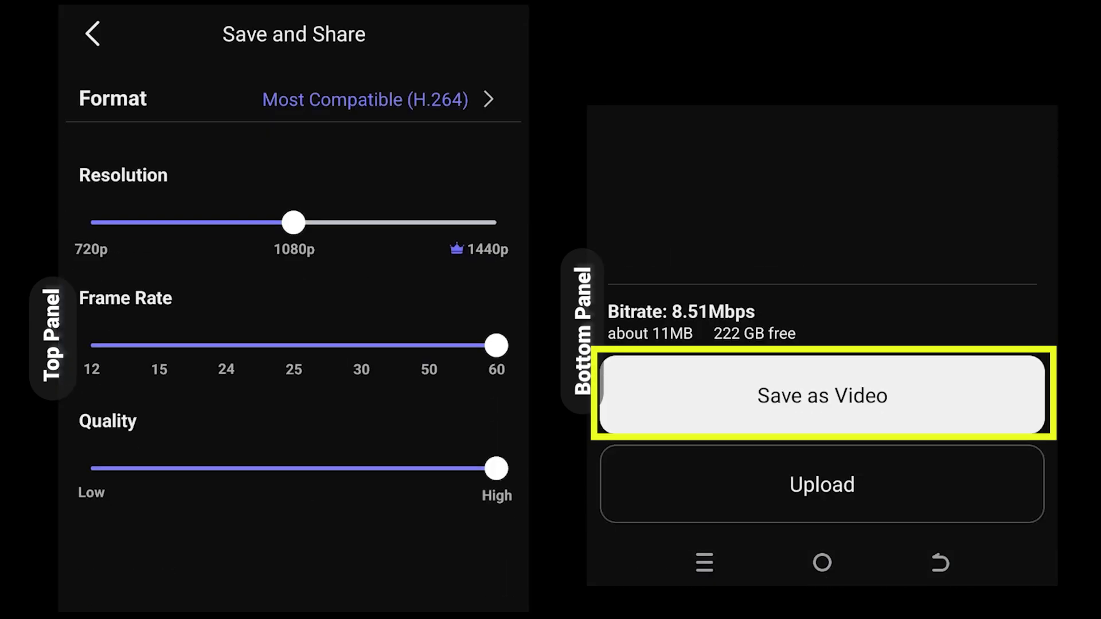
{"action": "left_click", "coordinate": [822, 394]}
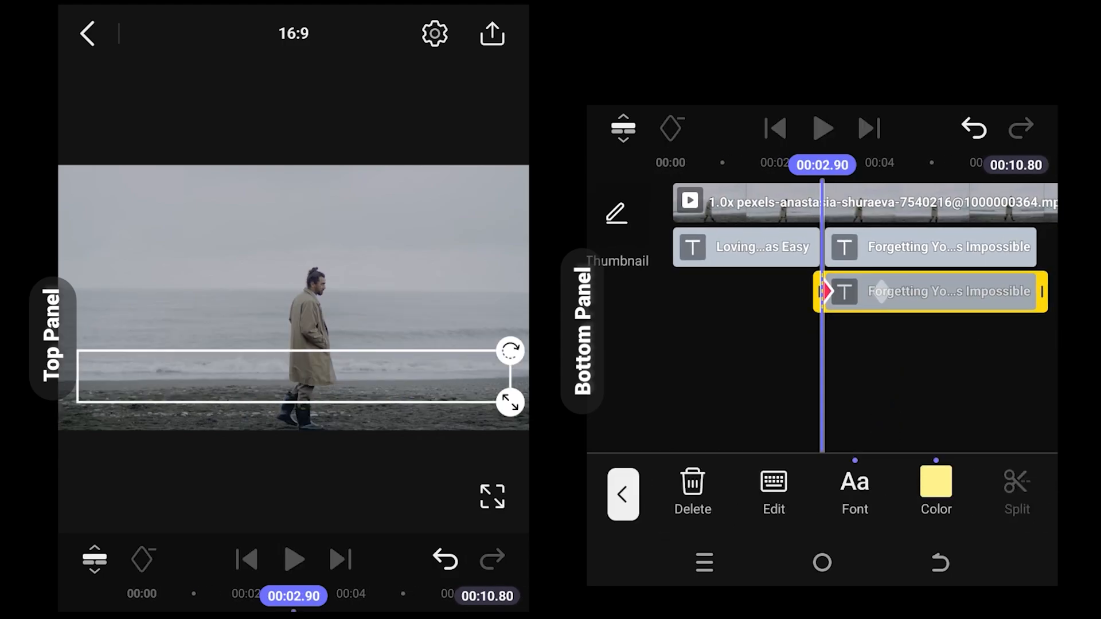
- Add the exported sp_20241107 copy video as an overlay above the captions and split it
{"action": "left_click", "coordinate": [622, 494]}
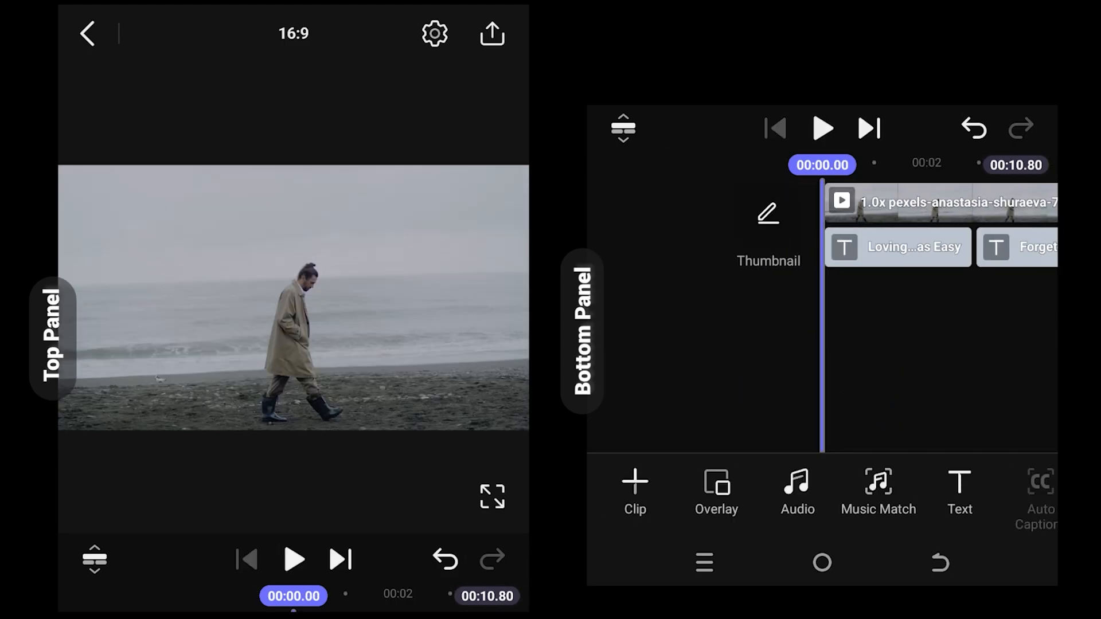
{"action": "left_click", "coordinate": [715, 493]}
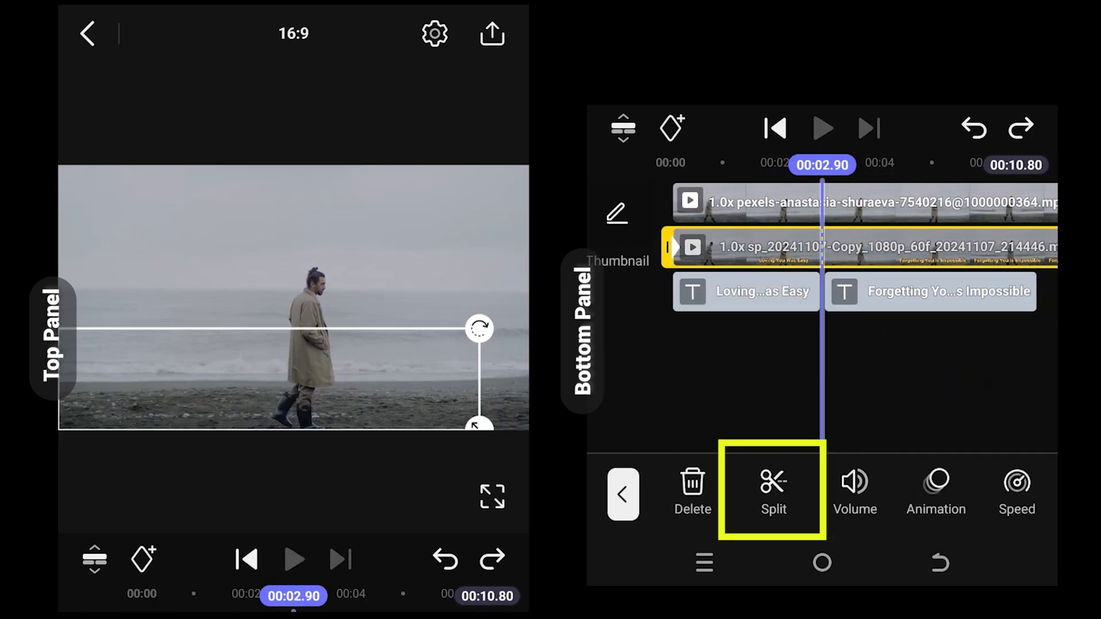
{"action": "left_click", "coordinate": [773, 491]}
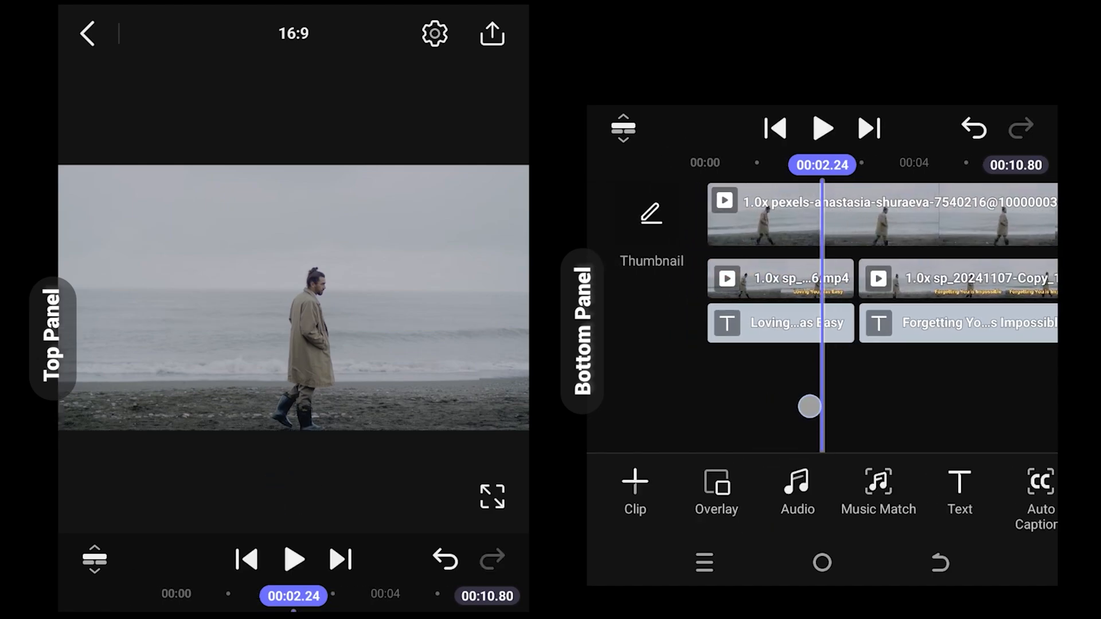
- Select the first overlay piece showing the glowing 'Loving You Was Easy' lyric
{"action": "left_click", "coordinate": [779, 278]}
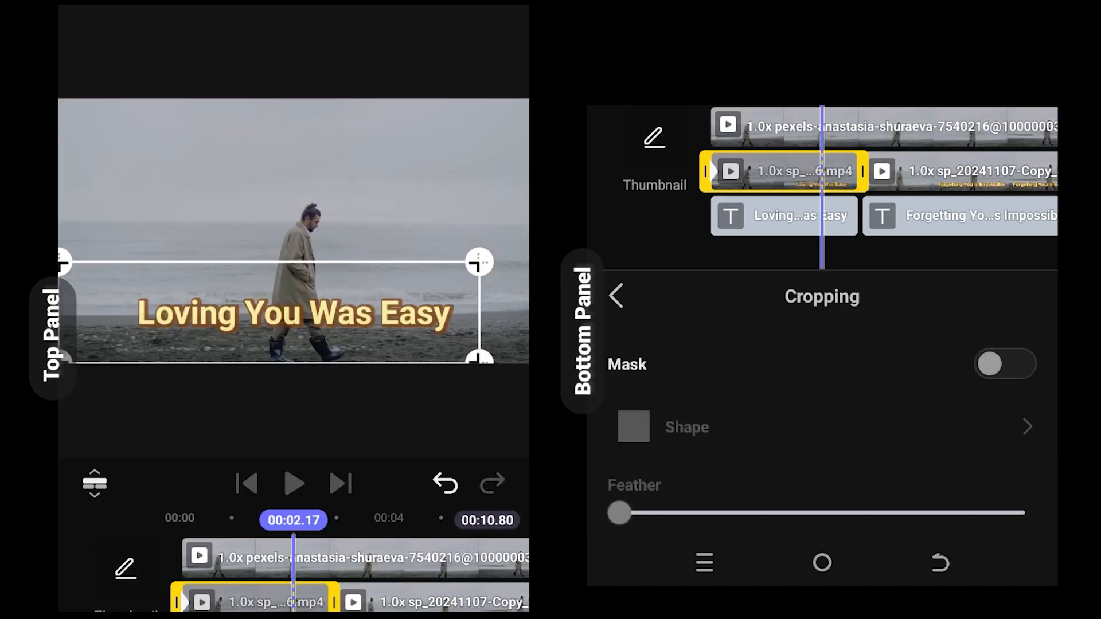
- Enable and shrink masks on both overlay pieces so only 'Forgetting You' glows
{"action": "left_click", "coordinate": [1004, 363]}
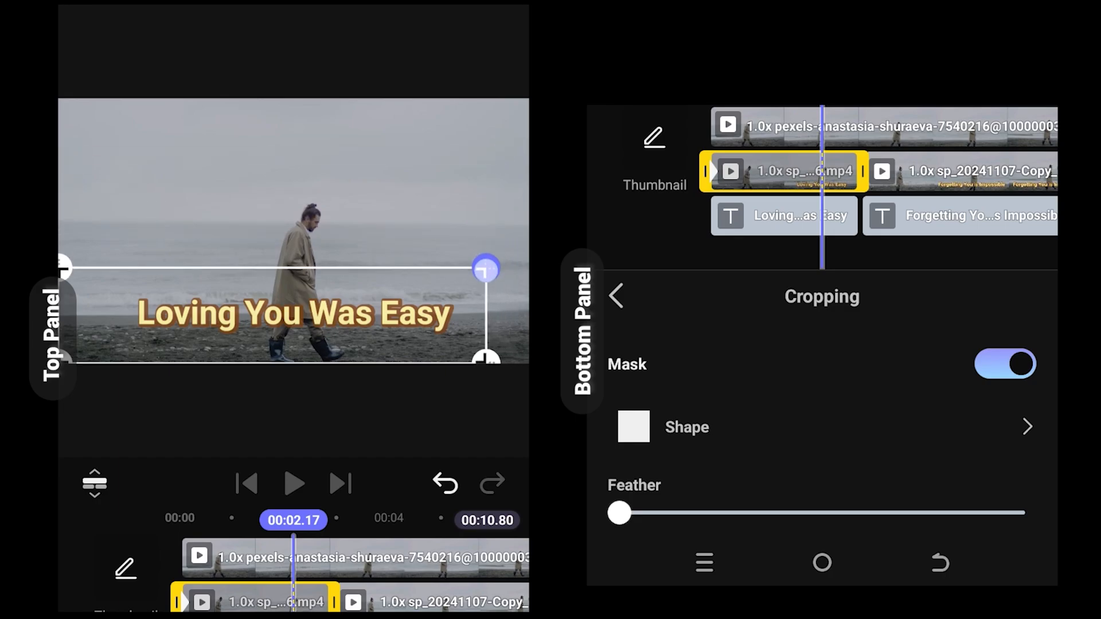
{"action": "left_click_drag", "start_coordinate": [63, 269], "coordinate": [200, 252]}
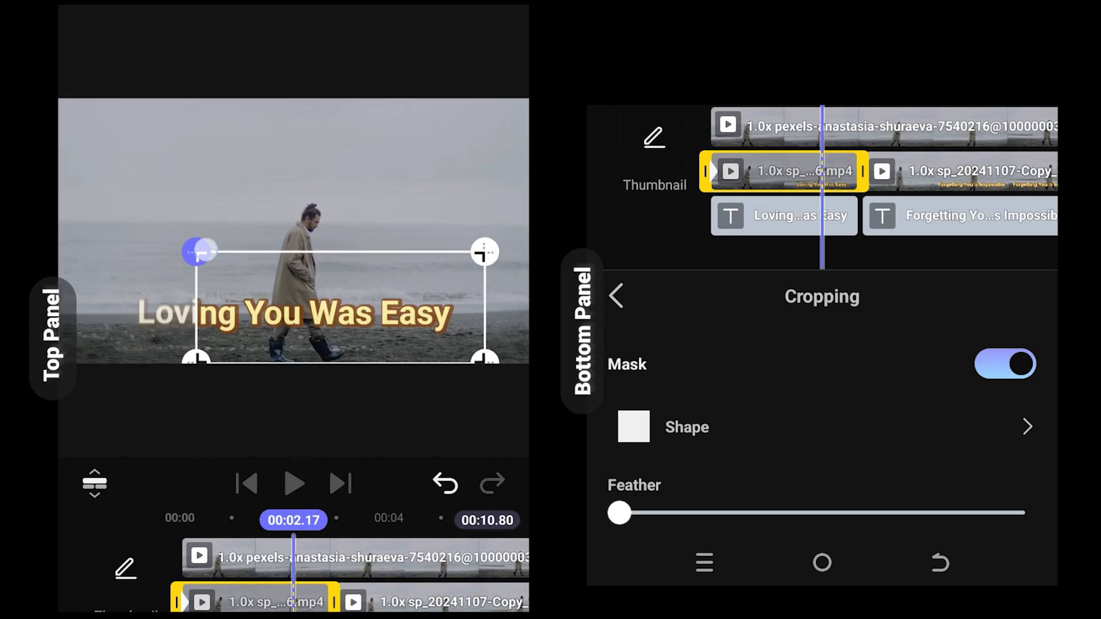
{"action": "left_click", "coordinate": [615, 296]}
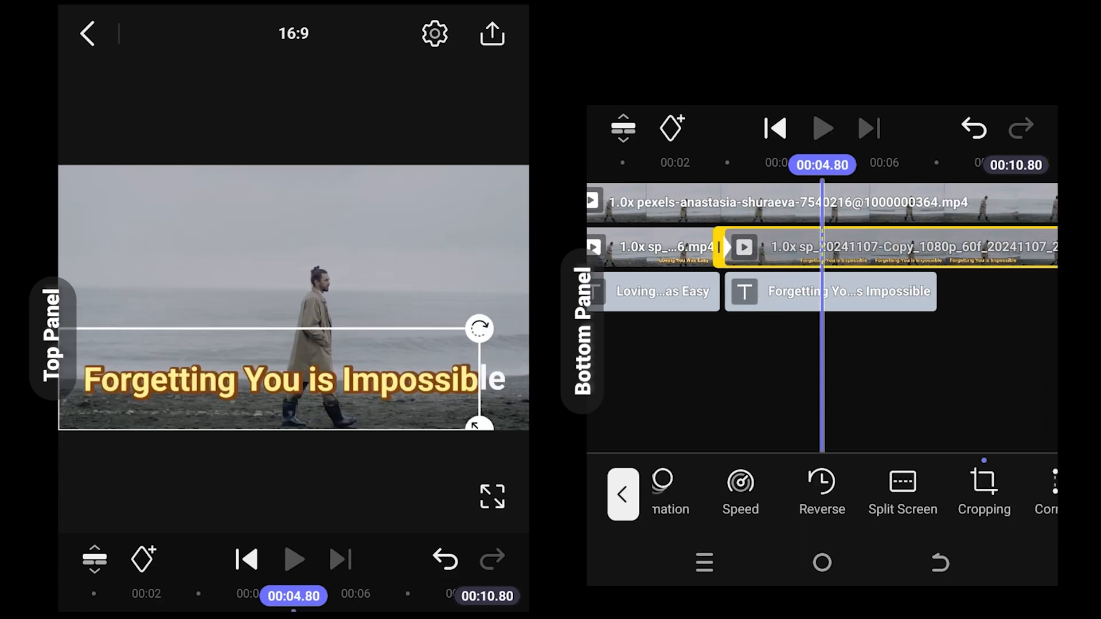
{"action": "left_click", "coordinate": [983, 484]}
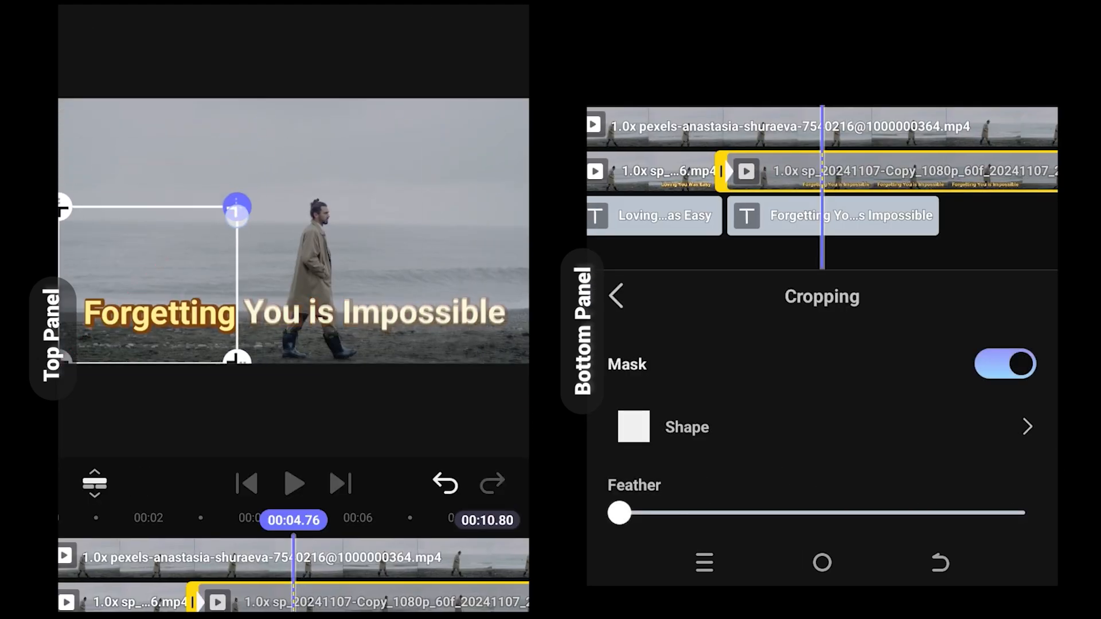
{"action": "left_click", "coordinate": [615, 296]}
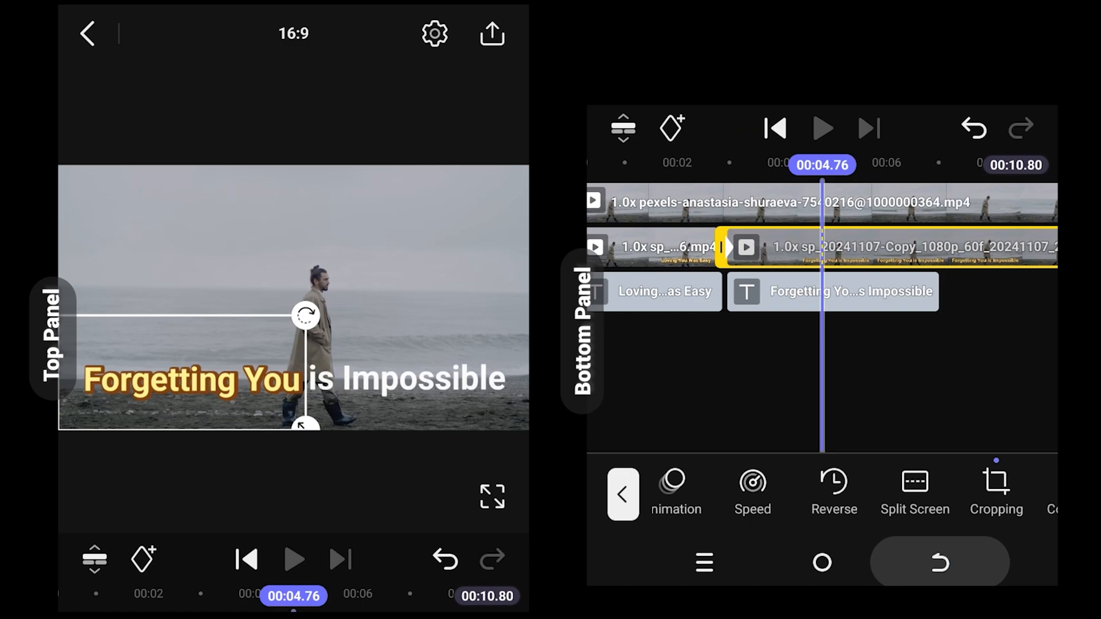